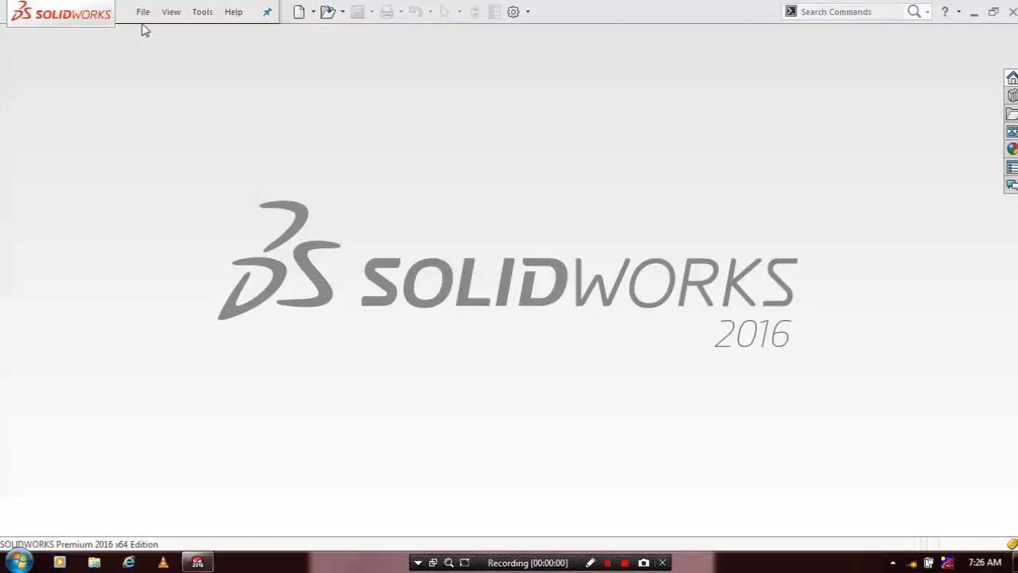
Step: Create a new SOLIDWORKS drawing document from the File menu
left_click(142, 11)
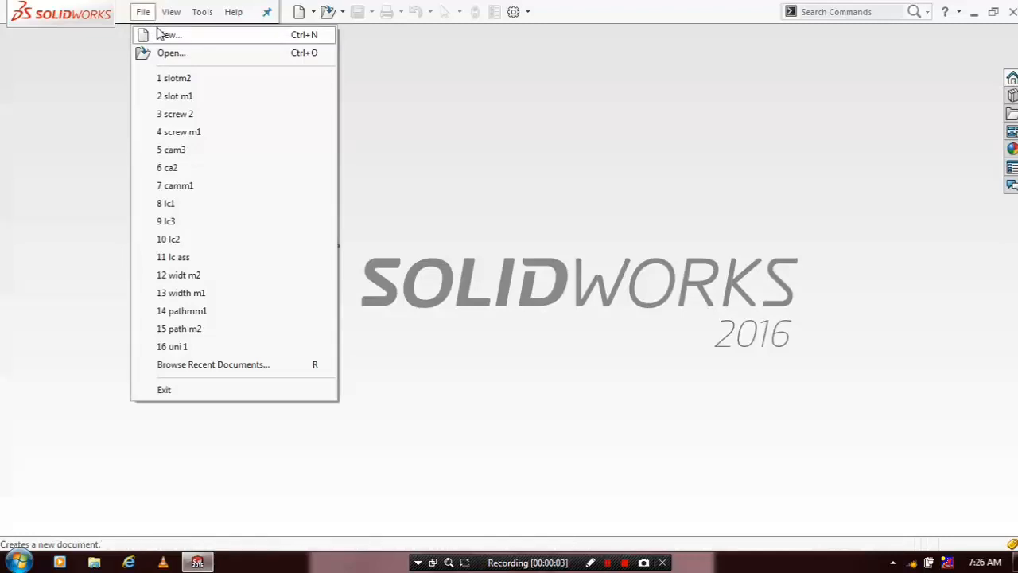
left_click(169, 34)
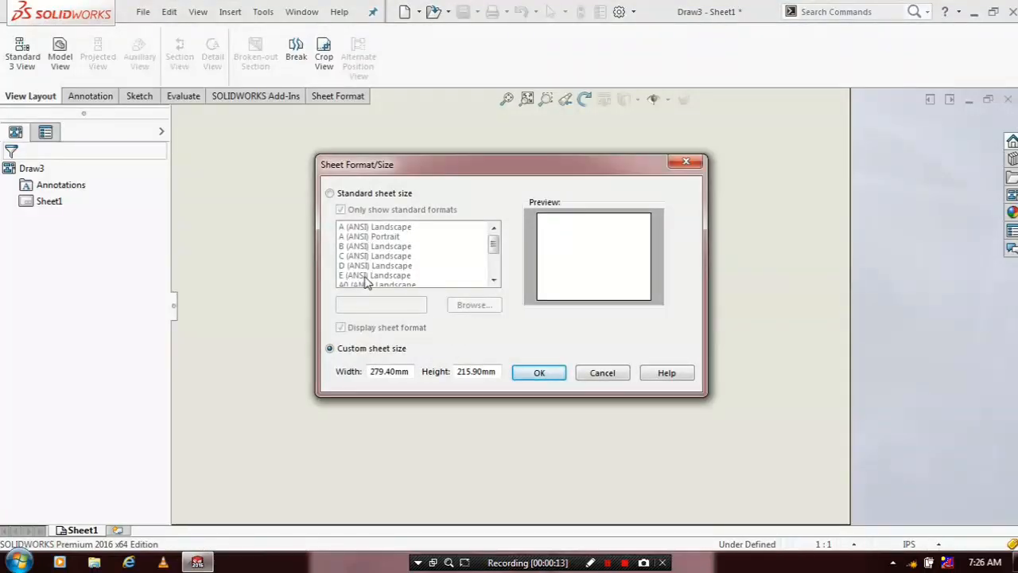
Step: Use the standard A (ANSI) Landscape sheet size for the drawing
left_click(330, 193)
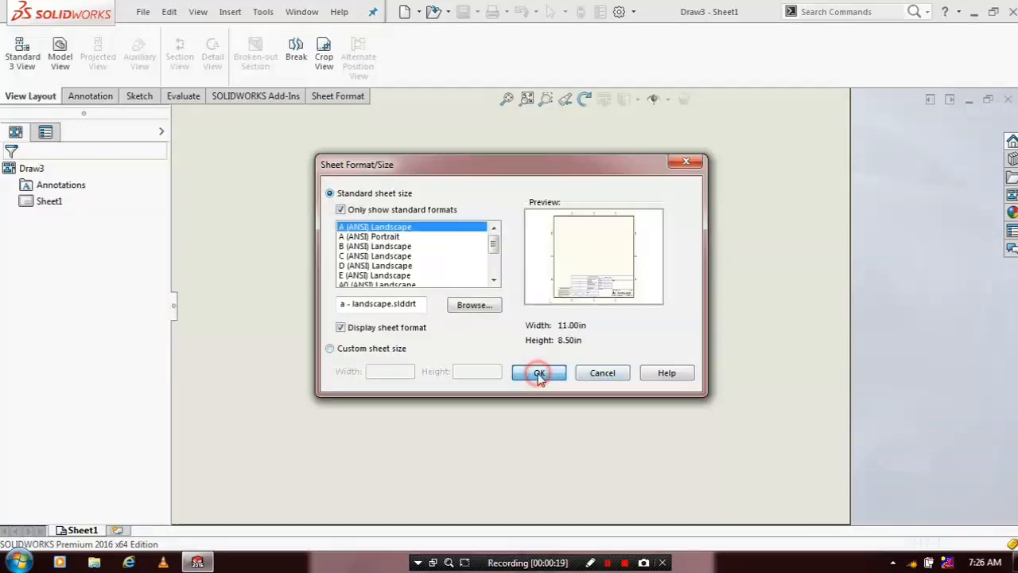
left_click(540, 372)
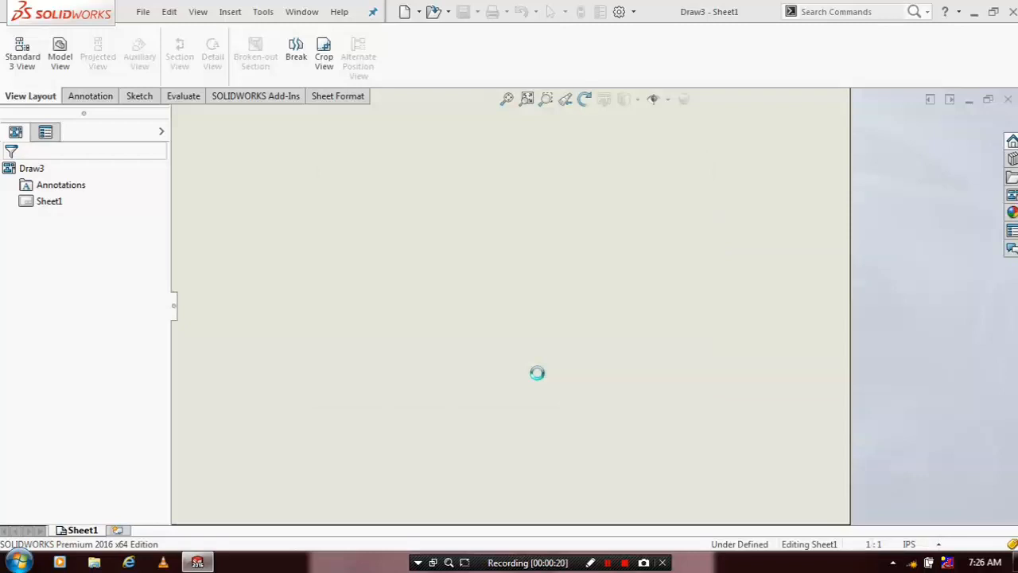
left_click(59, 52)
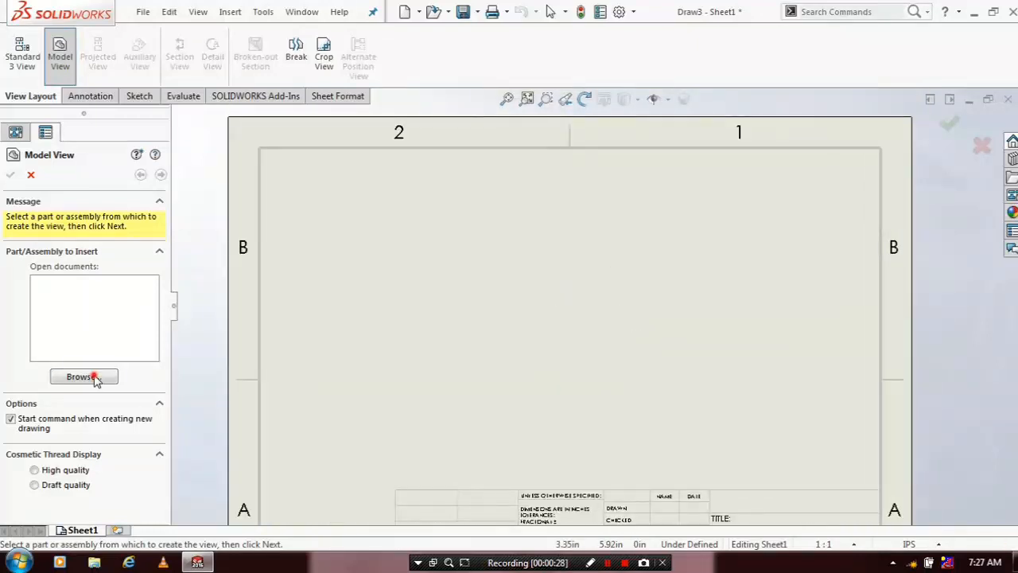
Step: Browse to the Documents folder and open the camae fi assembly for the model view
left_click(84, 376)
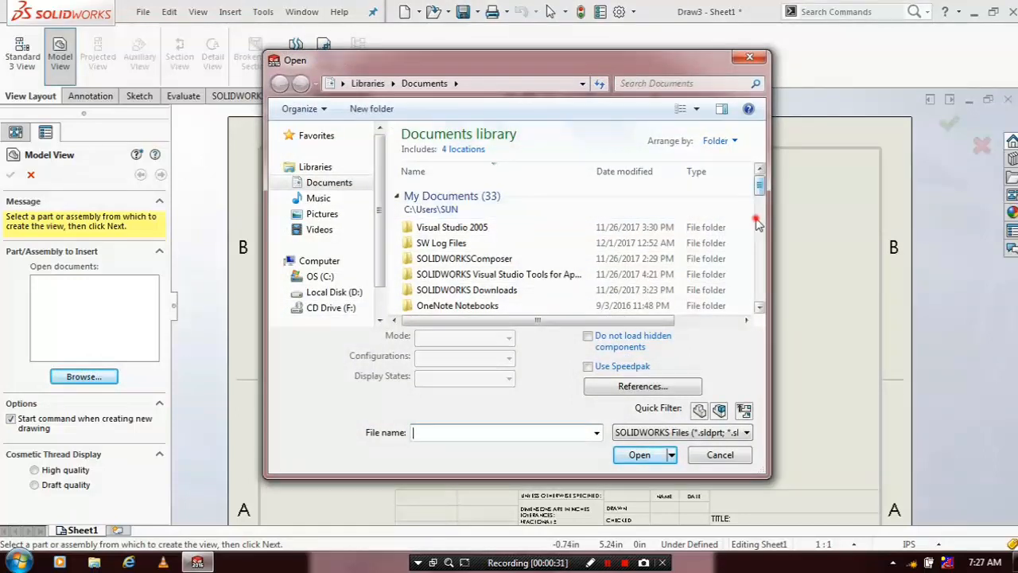
scroll("down", 3)
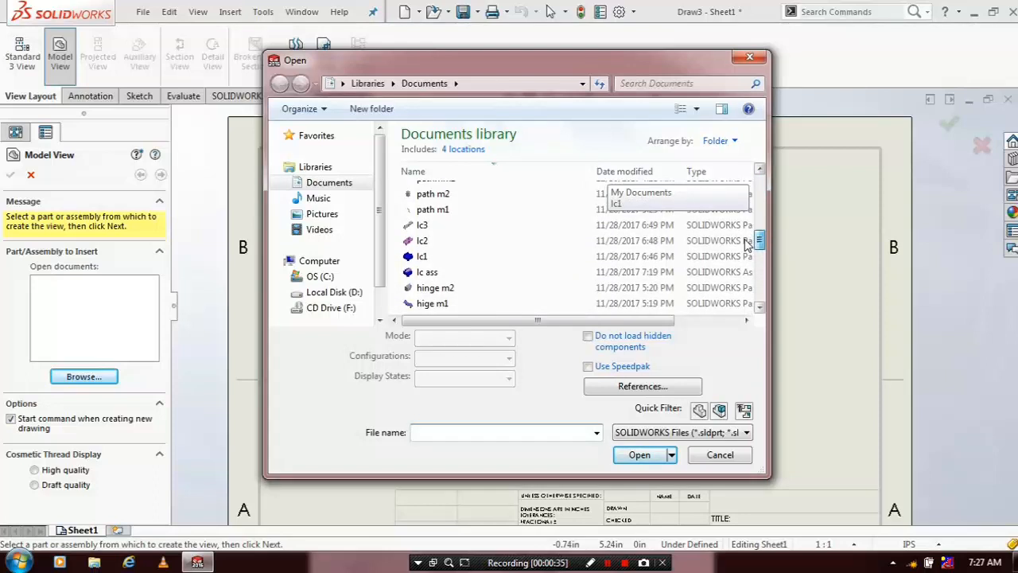
left_click(505, 432)
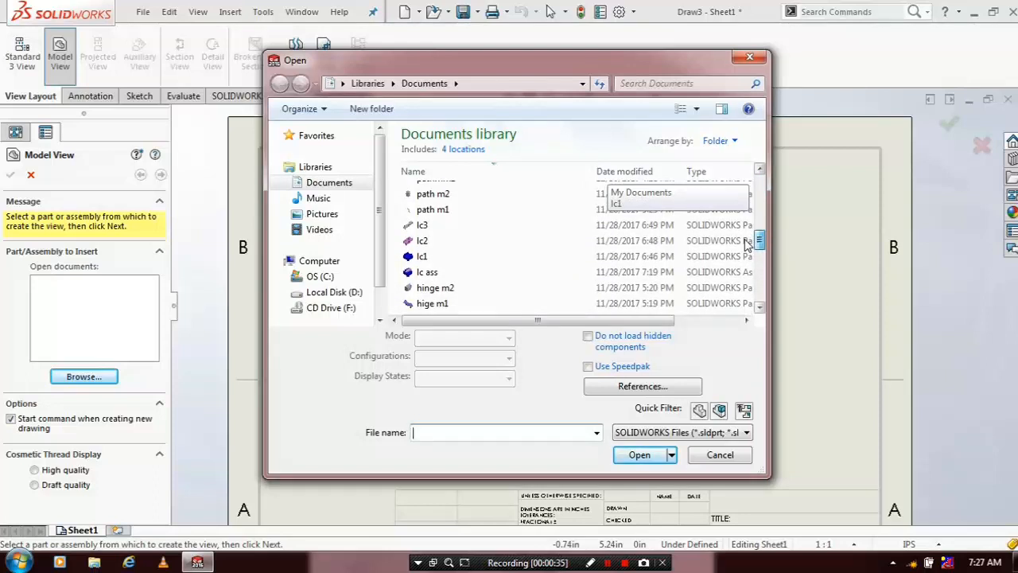
left_click(434, 282)
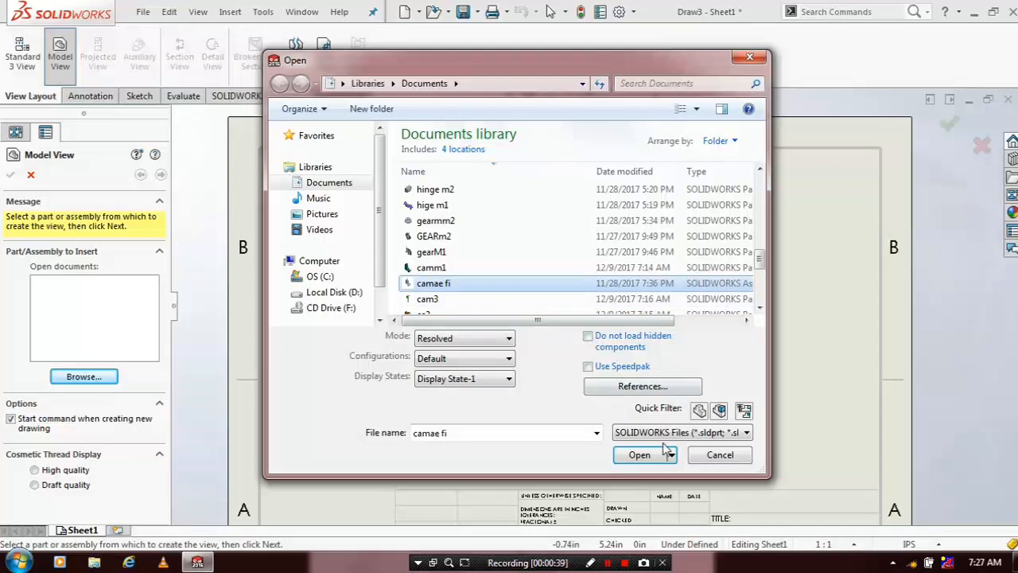
left_click(638, 454)
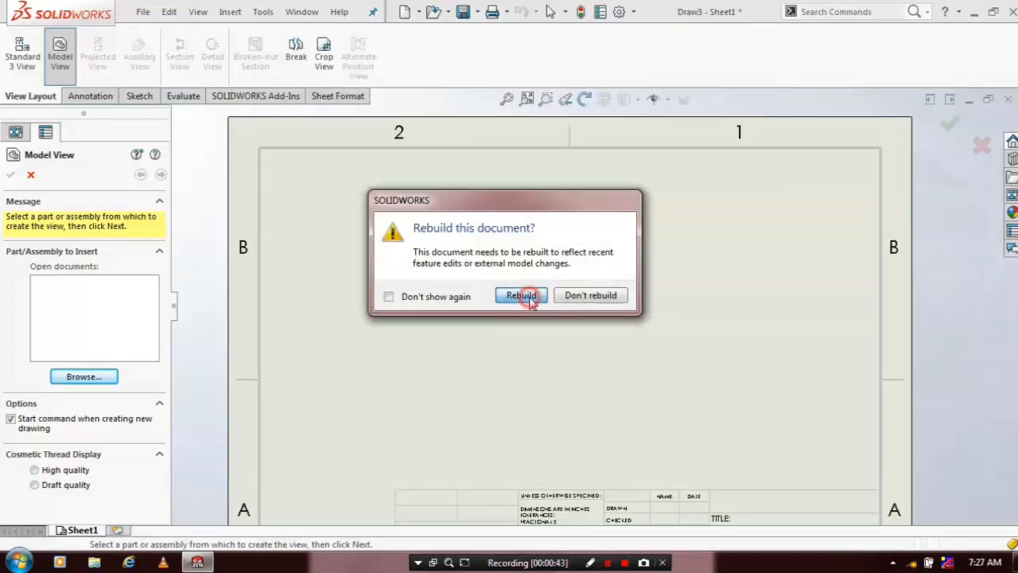
Step: Rebuild camae fi and place its front view plus a projected view
left_click(520, 295)
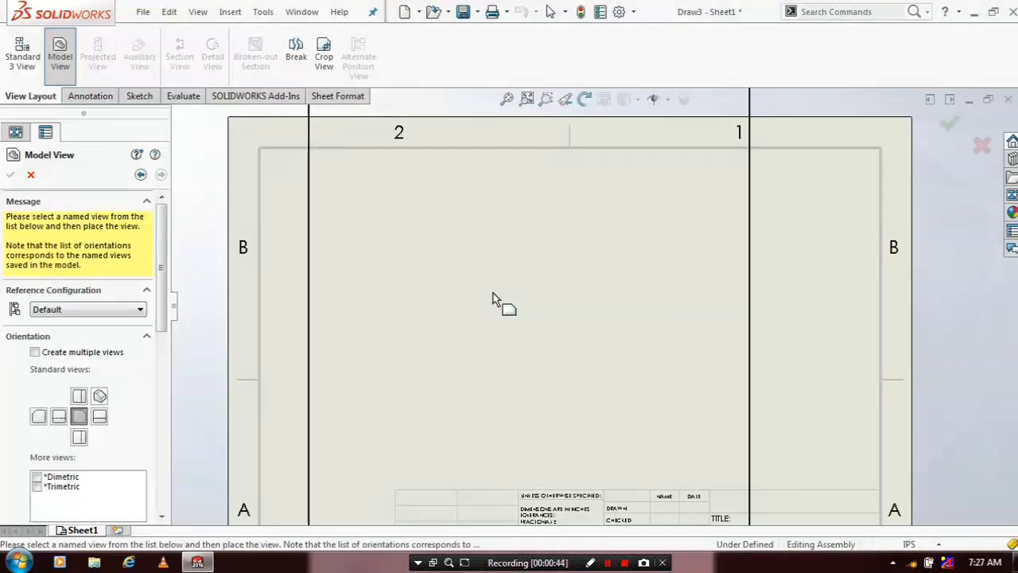
left_click(480, 286)
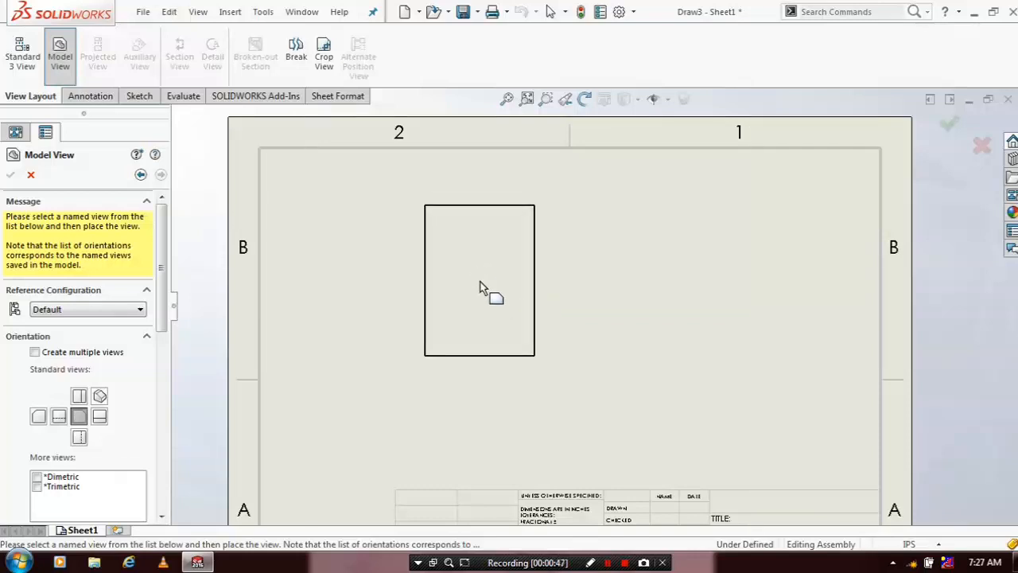
left_click(479, 280)
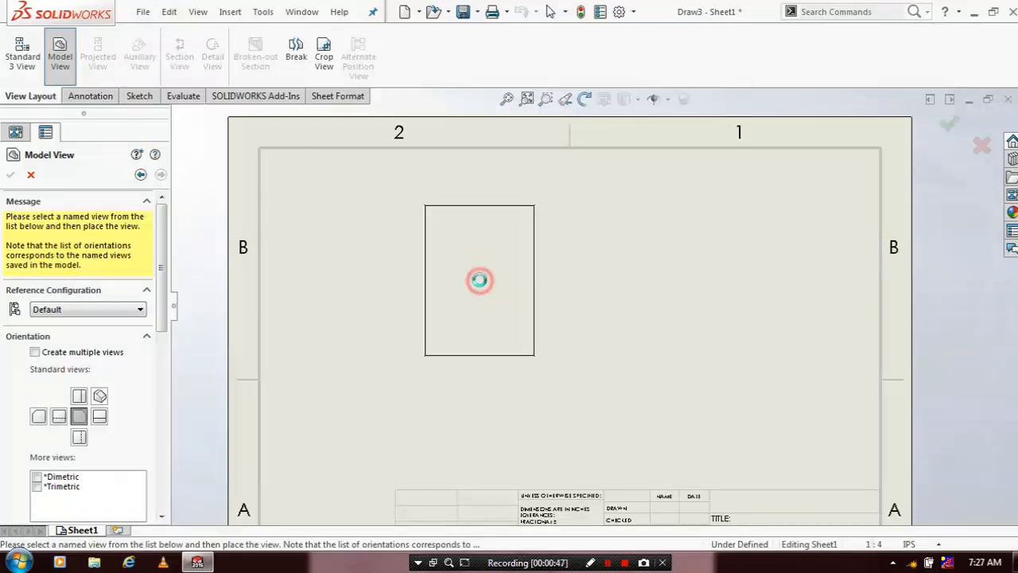
left_click(478, 280)
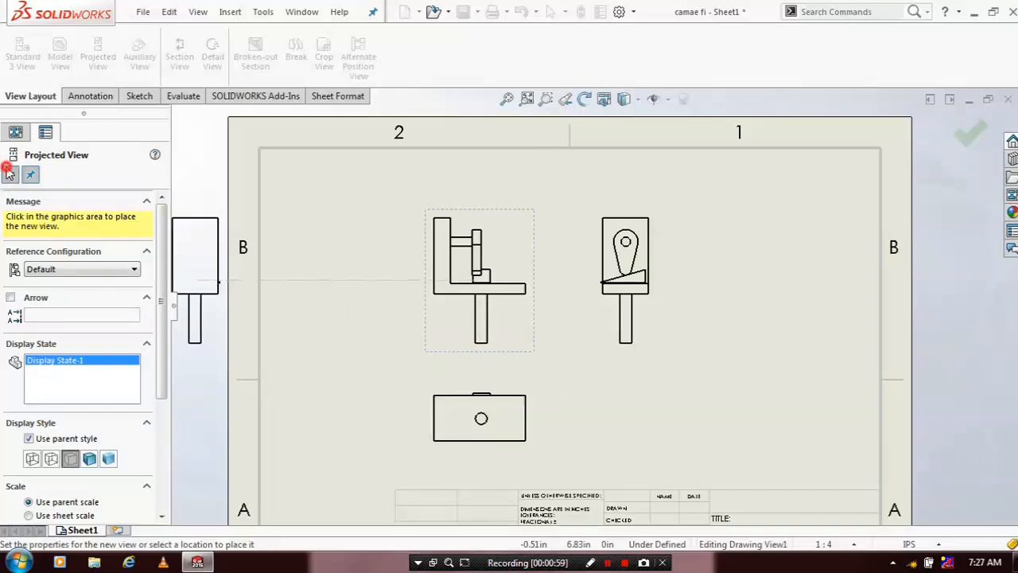
Step: End projected view placement and start an Alternate Position View
left_click(694, 282)
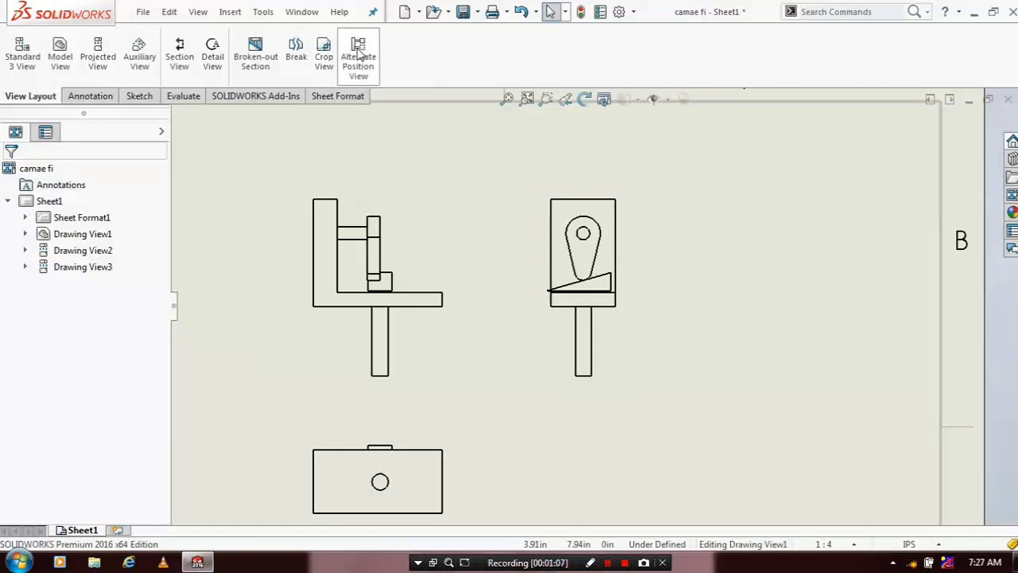
mouse_move(358, 56)
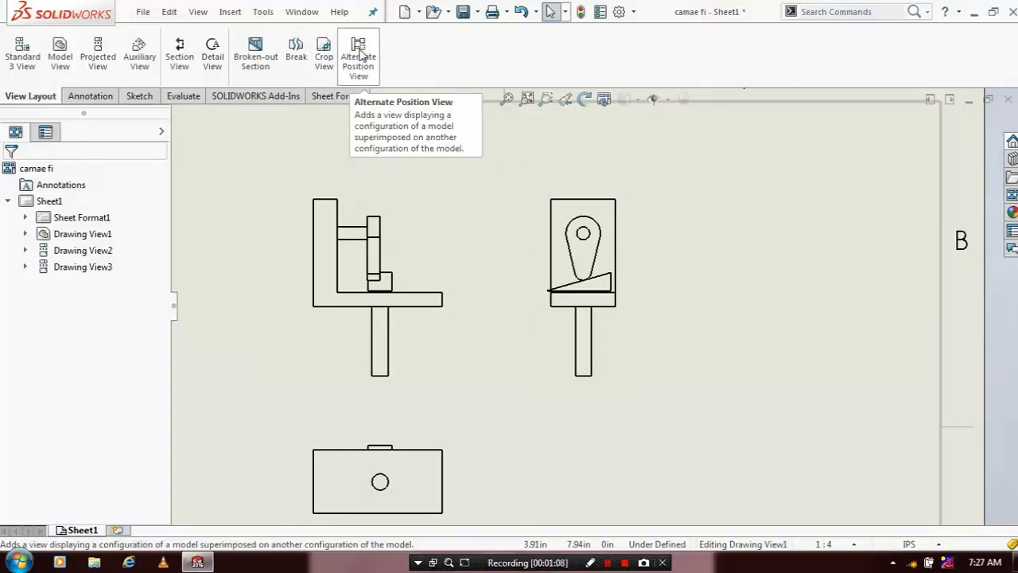
left_click(358, 56)
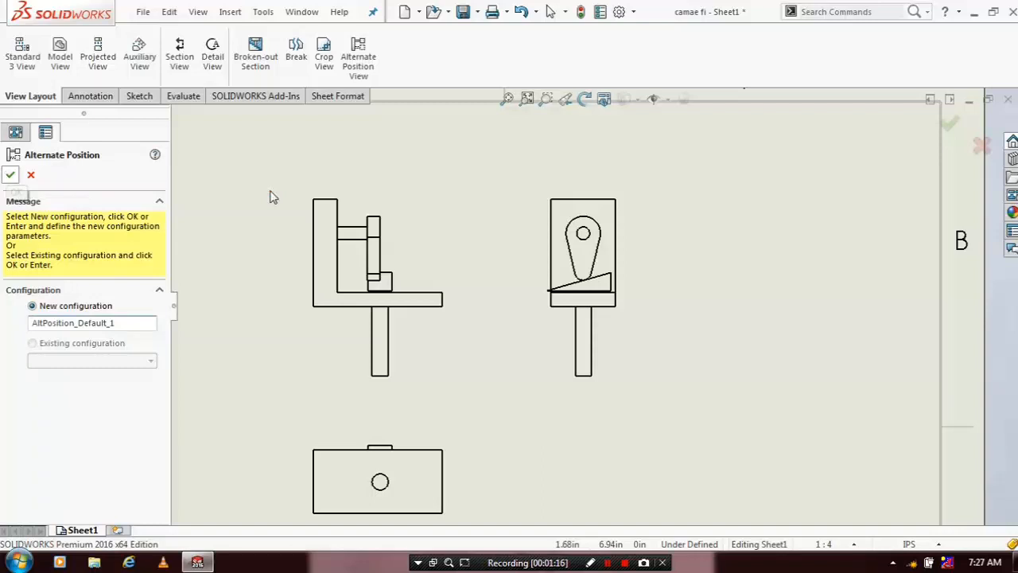
Step: Accept the new AltPosition_Default_1 configuration for the alternate position view
left_click(10, 175)
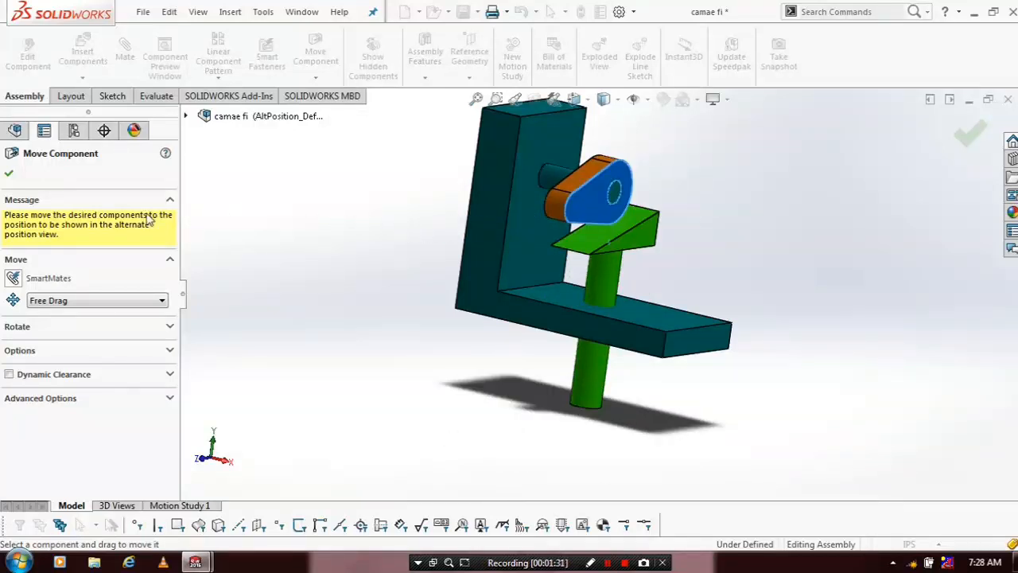
mouse_move(24, 191)
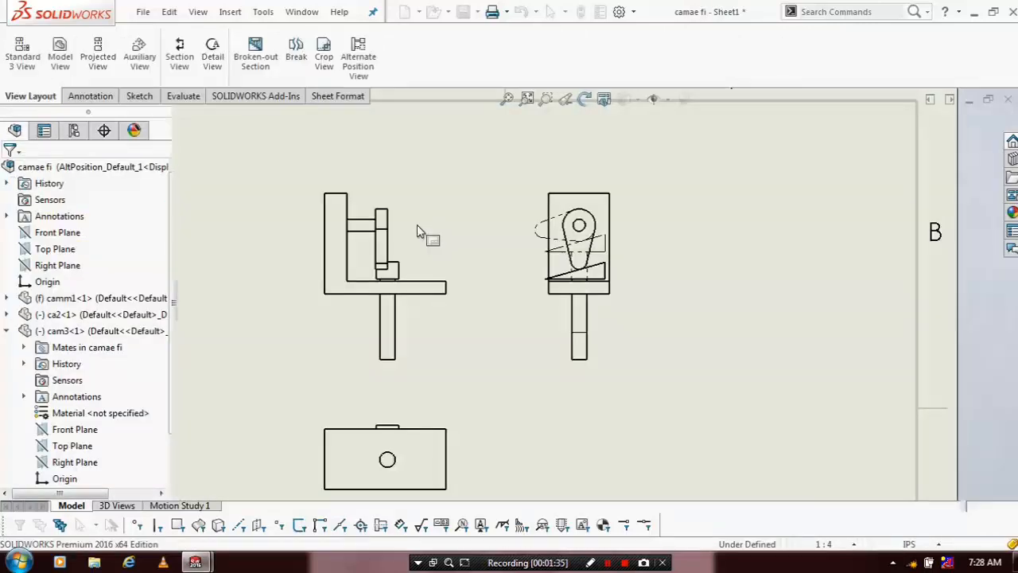
left_click(377, 286)
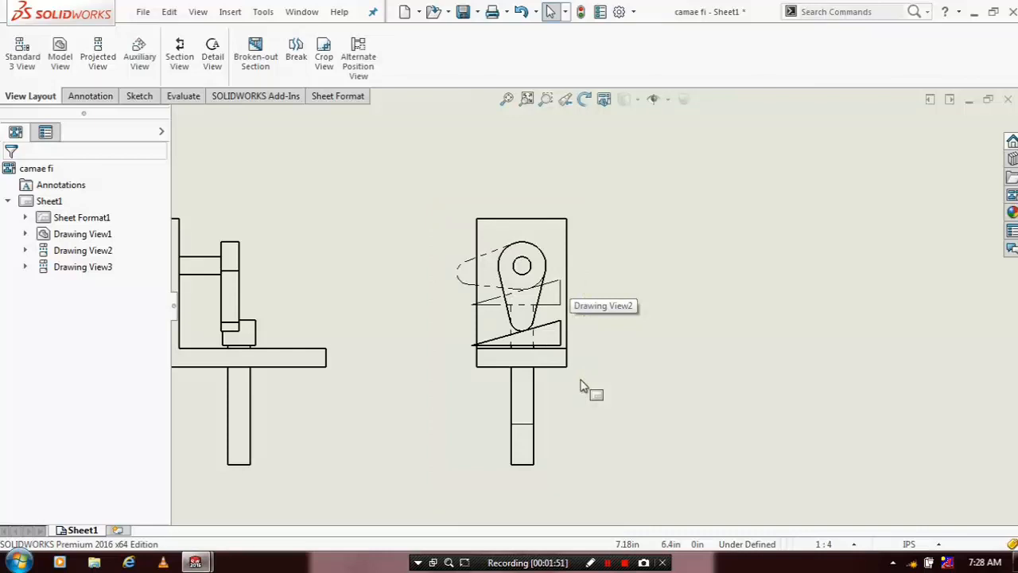
left_click_drag(520, 295, 477, 239)
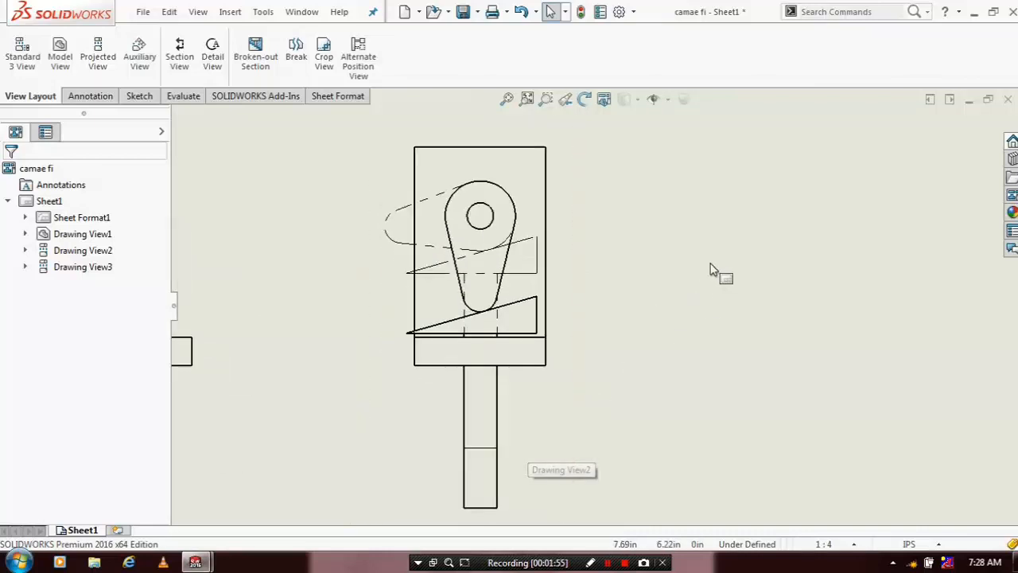